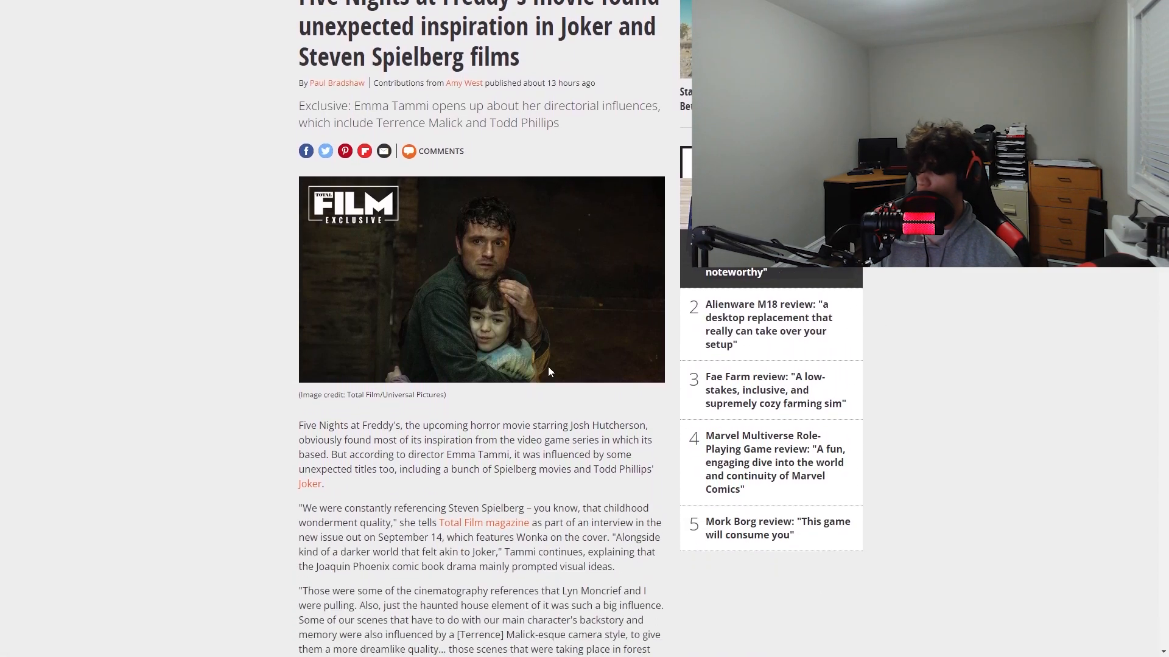
Scroll the GamesRadar+ FNAF inspiration article, then follow a link to the art book post
scroll("down", 3)
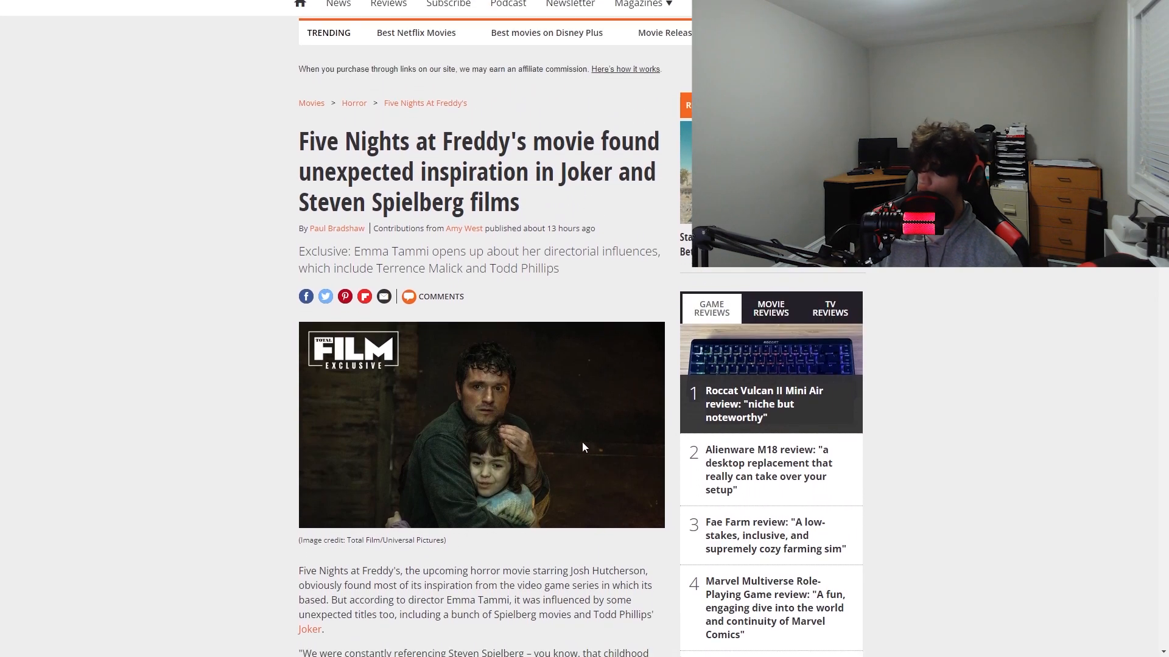
left_click(481, 424)
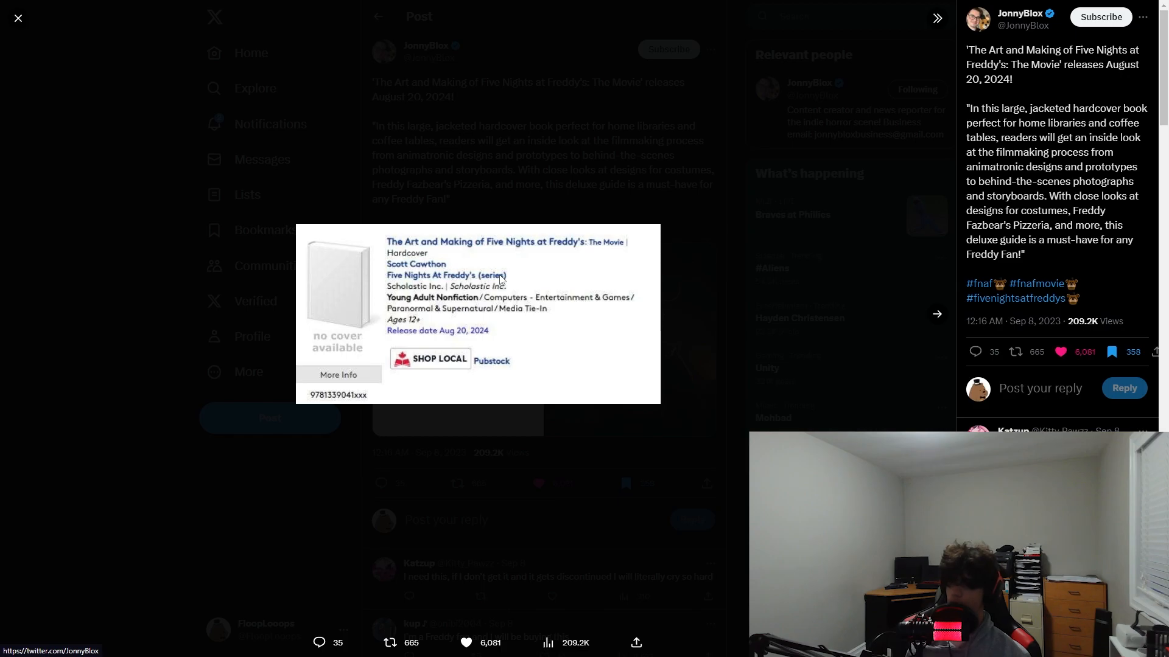
Highlight and read the art book's listing description, then clear the selection
left_click_drag(966, 109, 1047, 240)
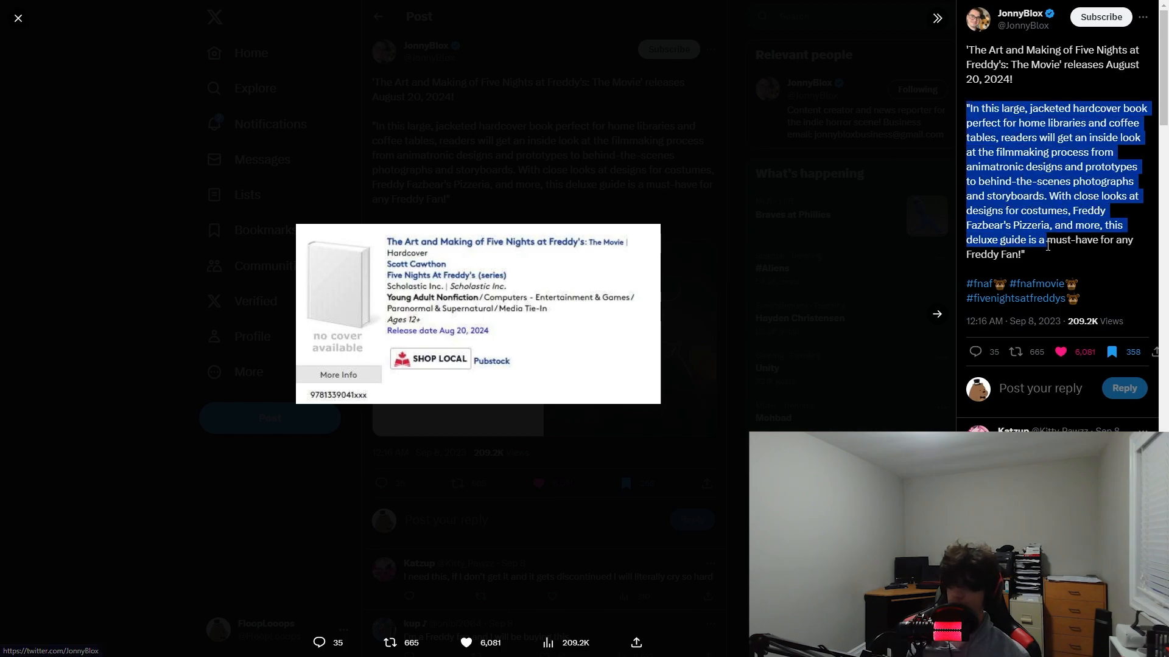
left_click(647, 274)
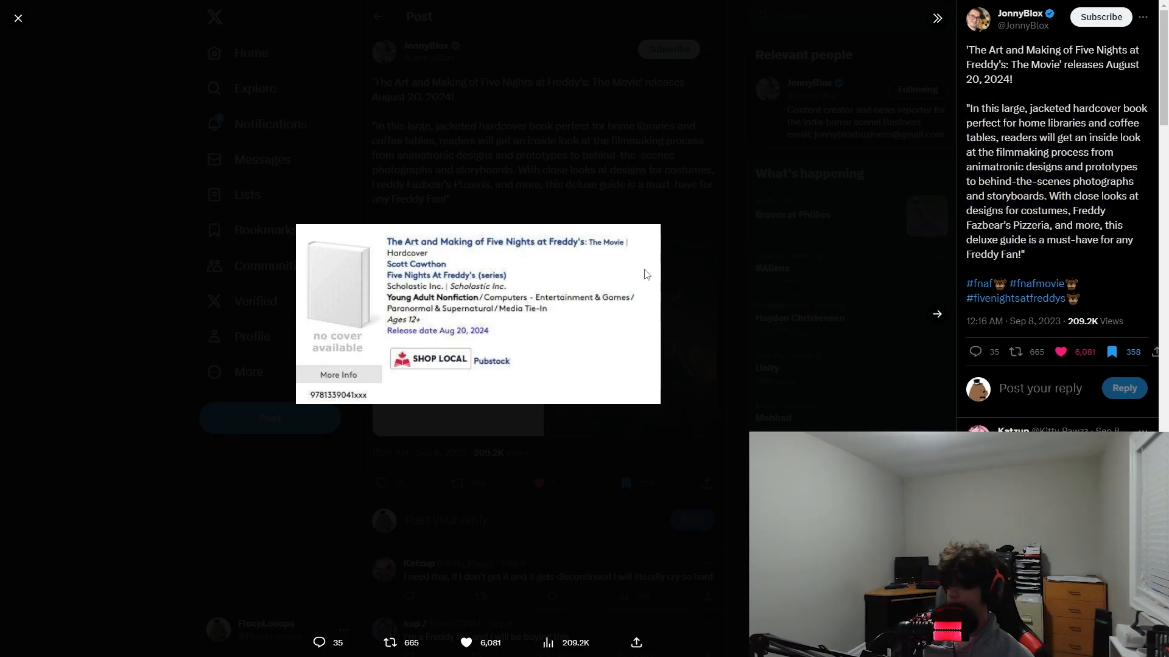
mouse_move(742, 240)
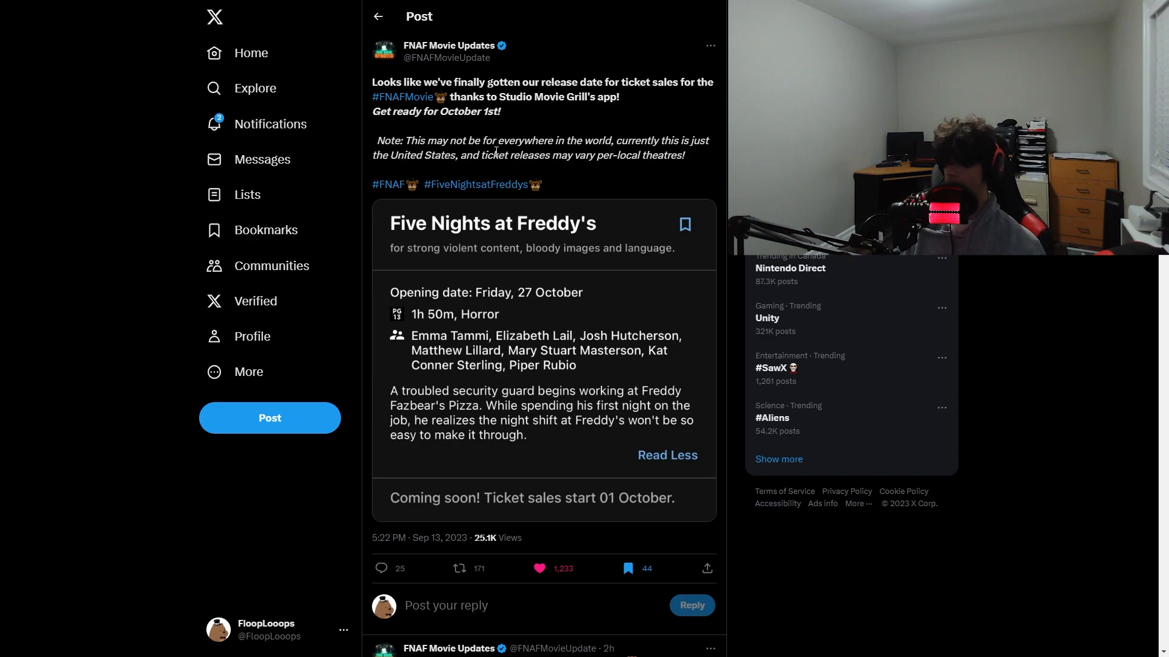
mouse_move(481, 152)
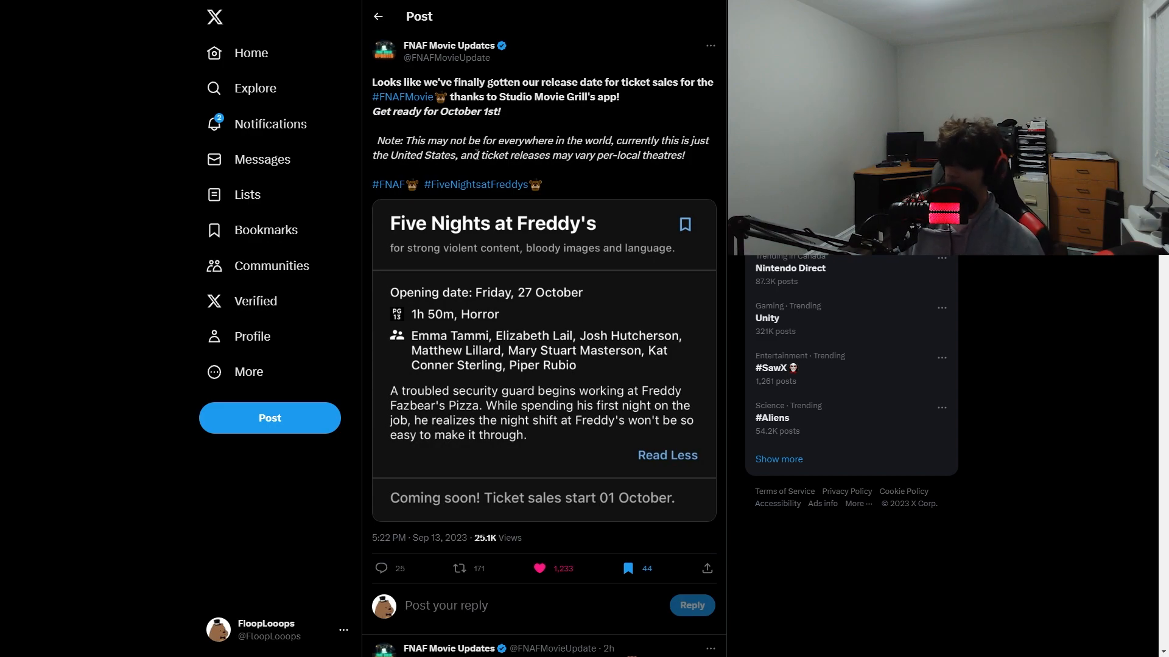
mouse_move(446, 49)
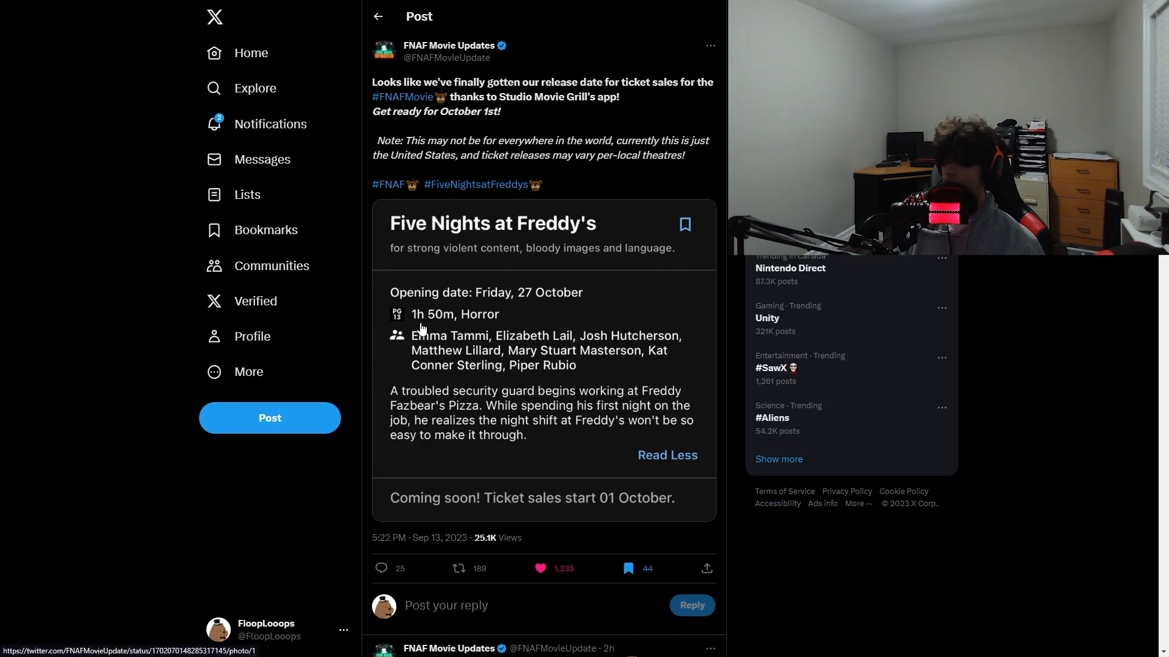
mouse_move(441, 355)
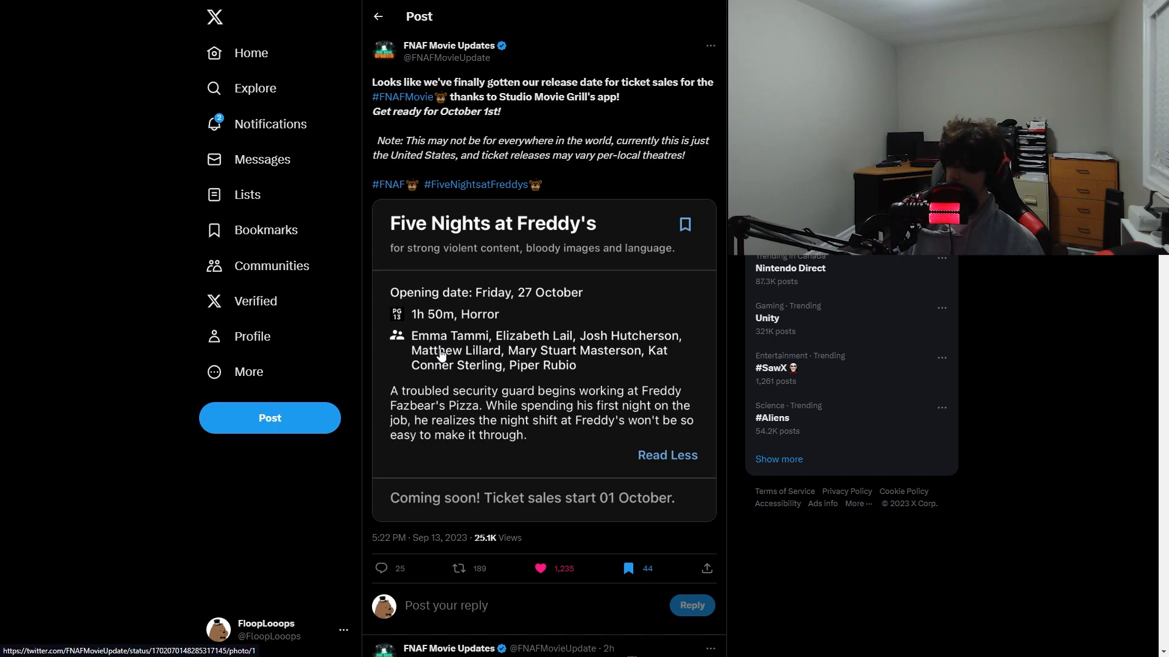
mouse_move(643, 493)
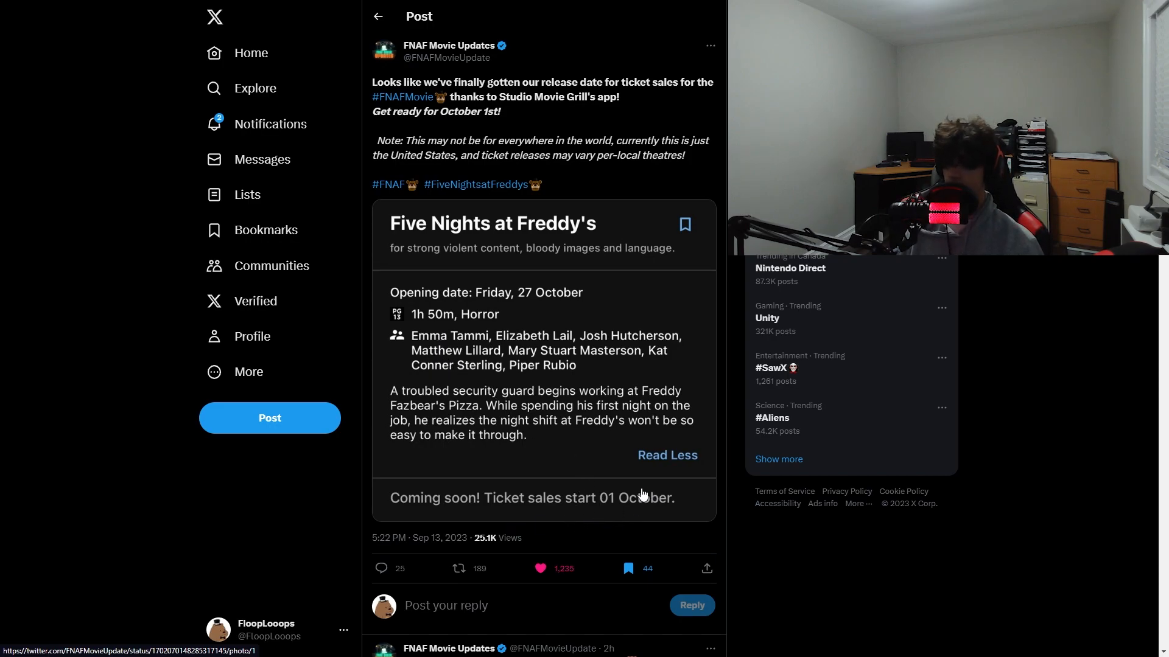